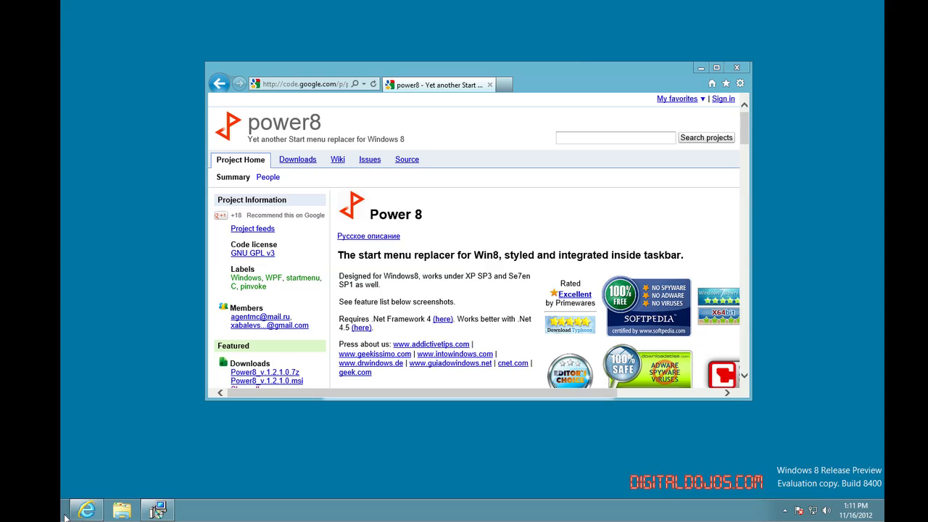
mouse_move(69, 495)
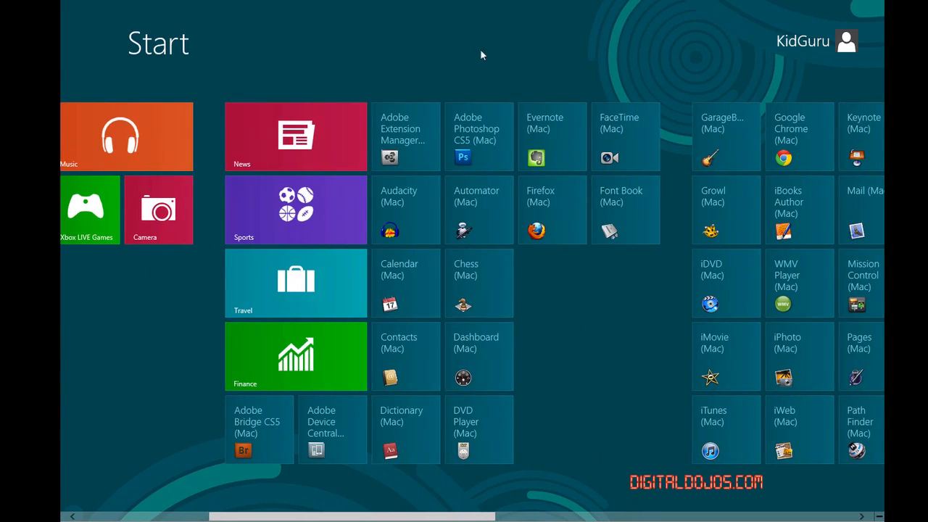
Step: Scroll the Power8 Google Code page down to its download link and benefits list
scroll(right, 3)
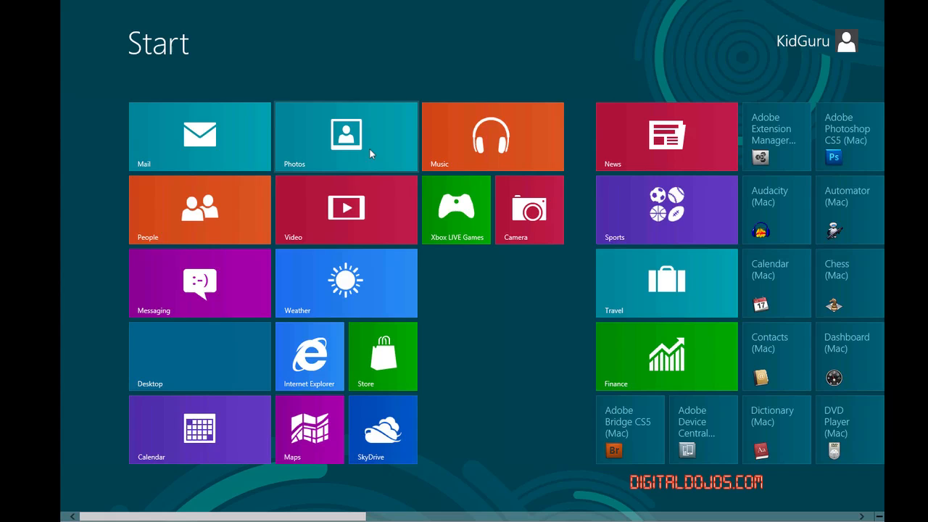
mouse_move(397, 161)
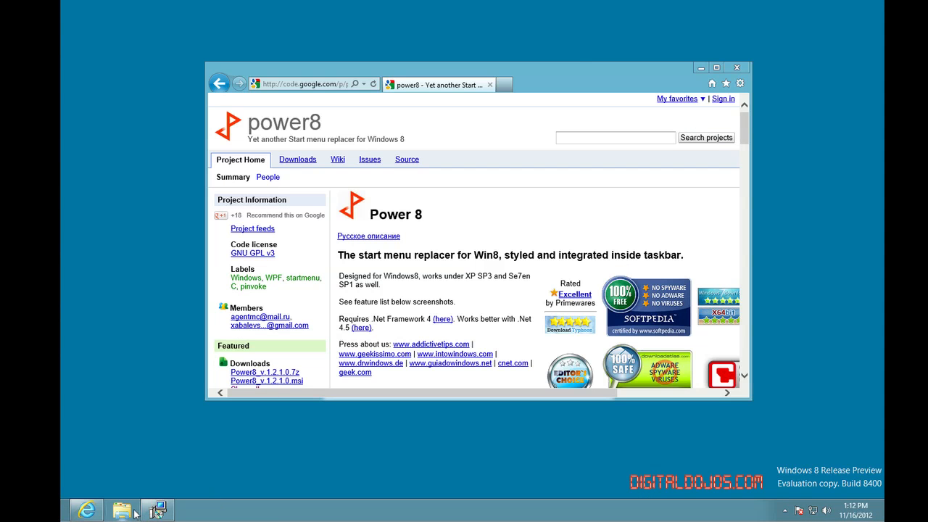
mouse_move(166, 372)
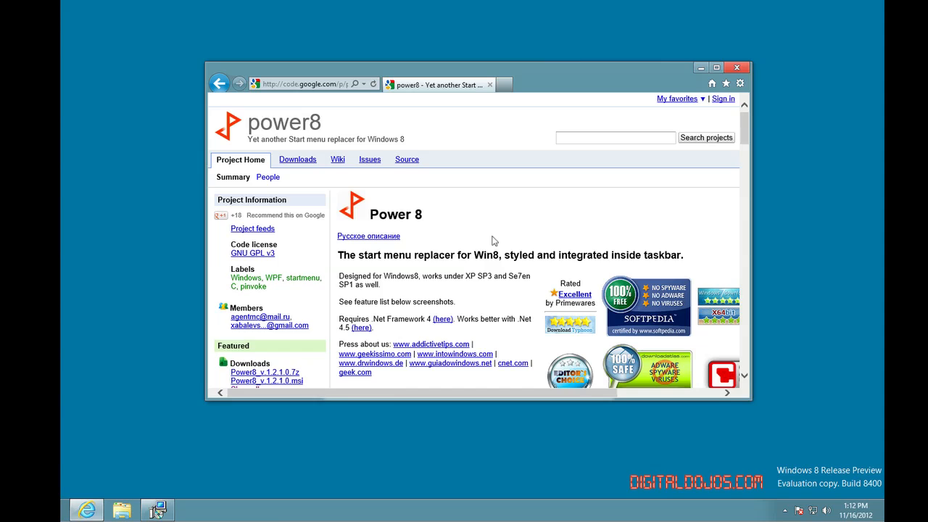
scroll(down, 3)
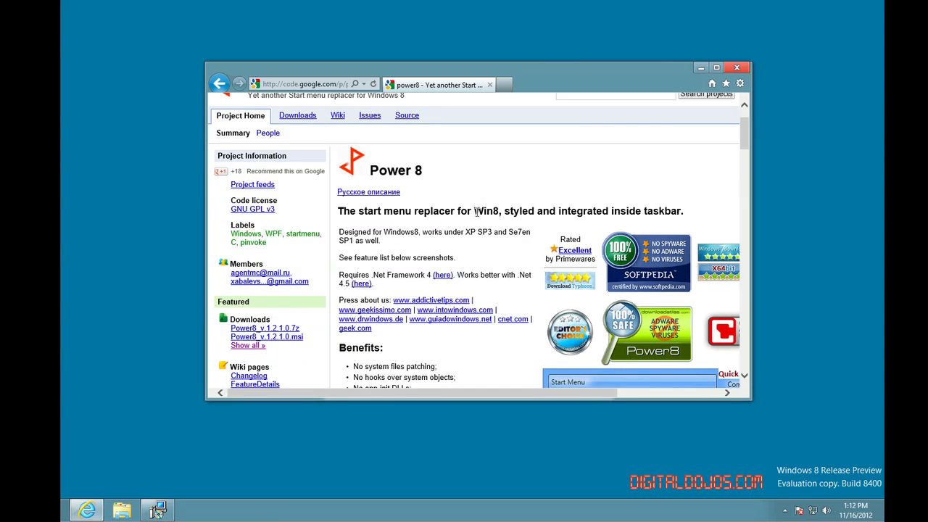
mouse_move(440, 196)
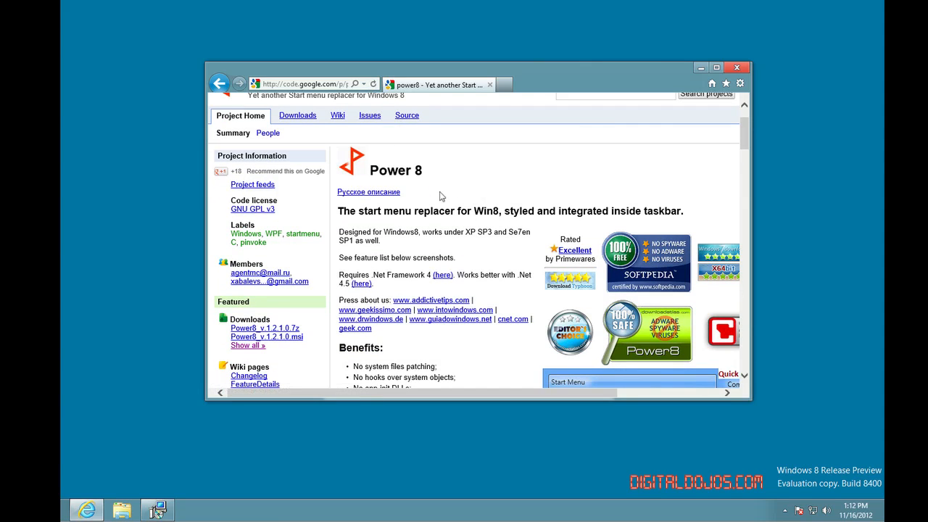
mouse_move(491, 232)
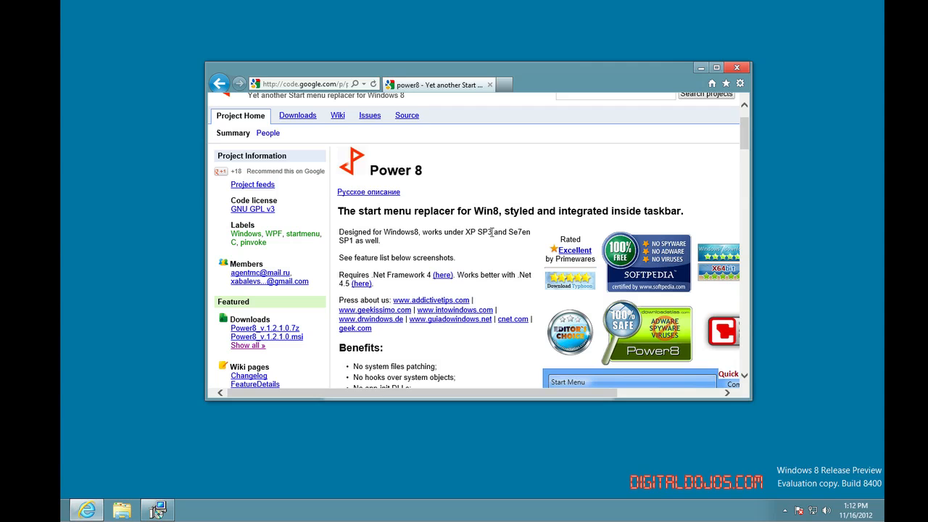
scroll(down, 3)
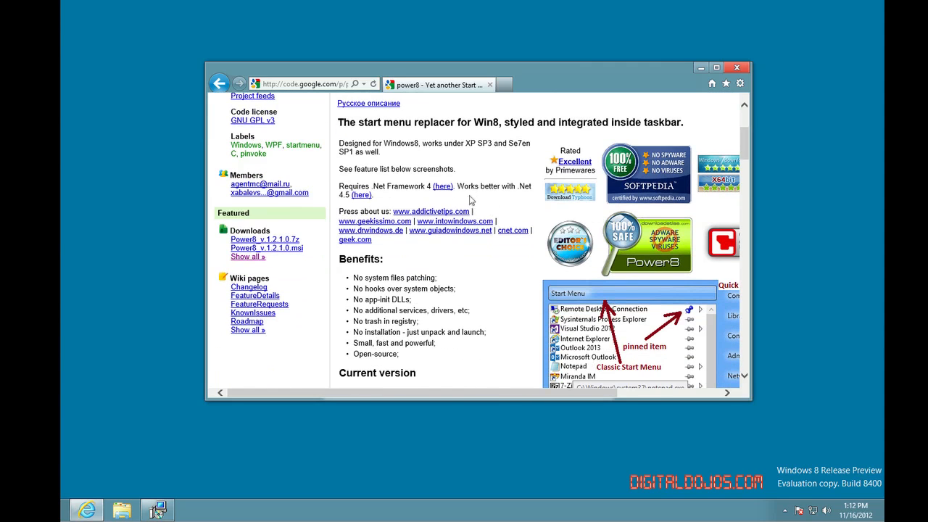
mouse_move(293, 495)
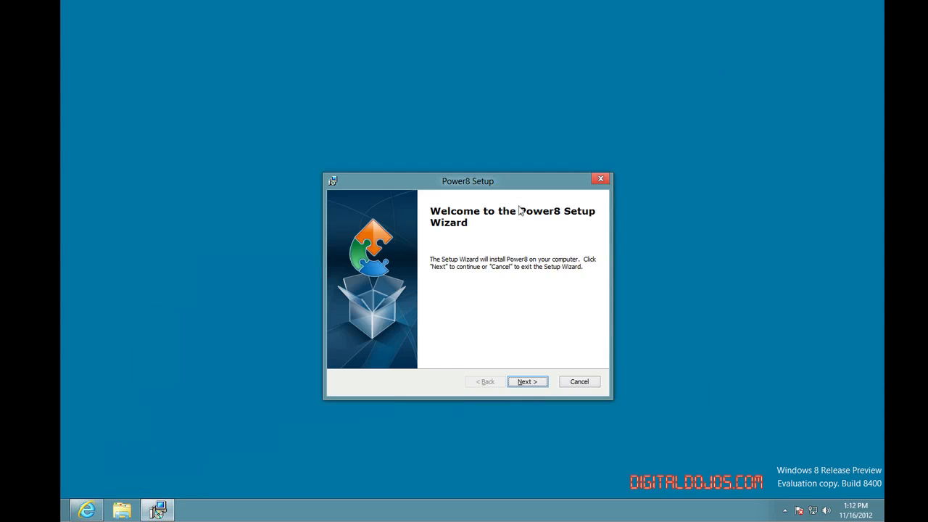
Step: Install Power8 to the default folder, allow the UAC prompt, and finish with Launch Power8 checked
click(527, 382)
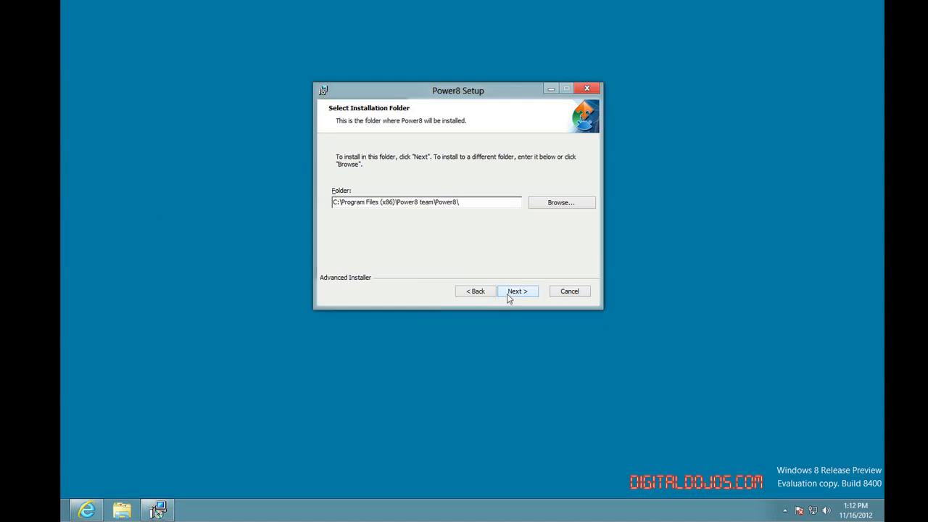
click(518, 290)
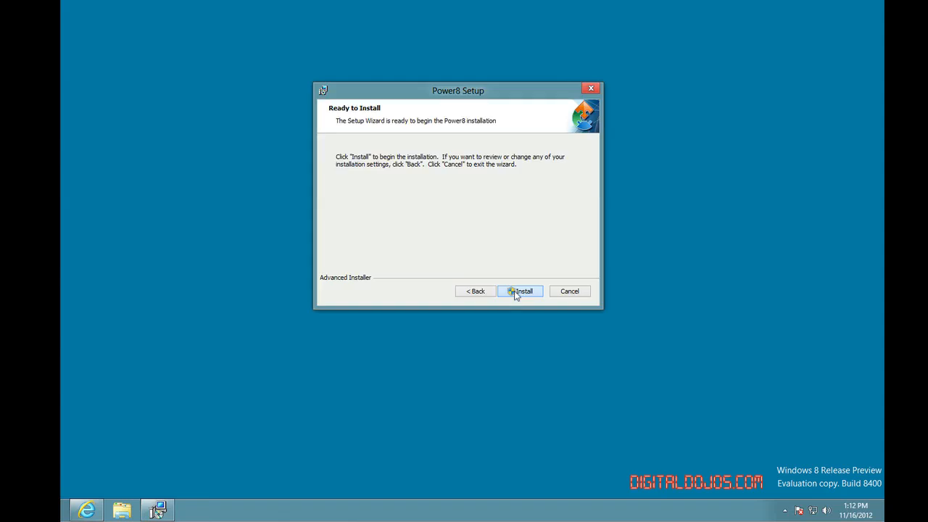
click(519, 291)
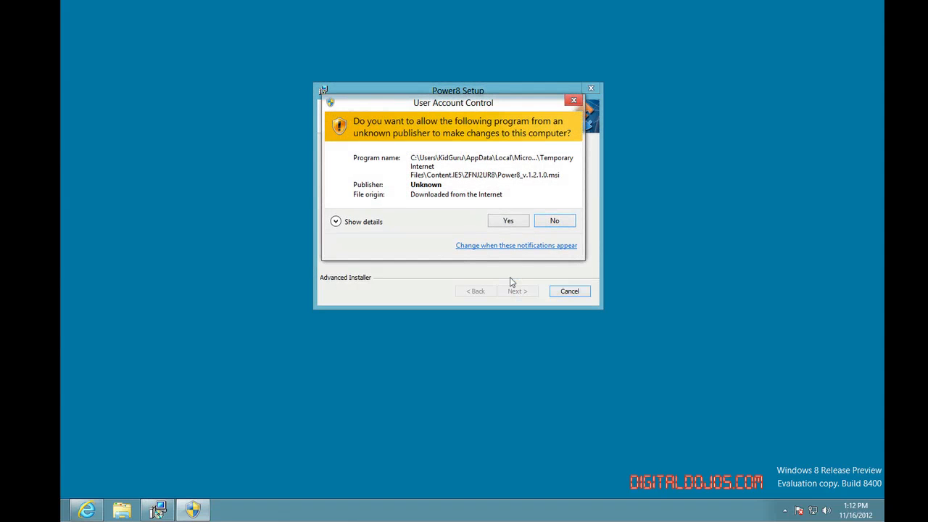
click(507, 220)
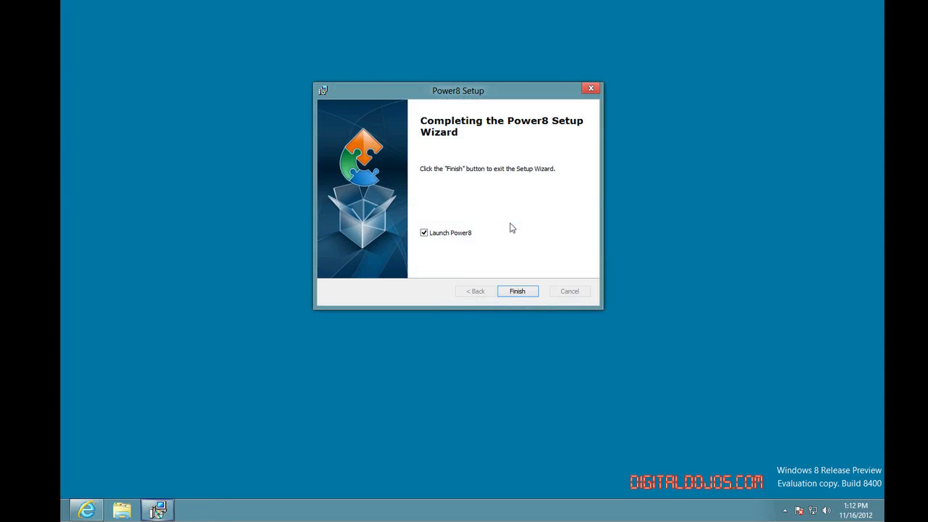
click(517, 291)
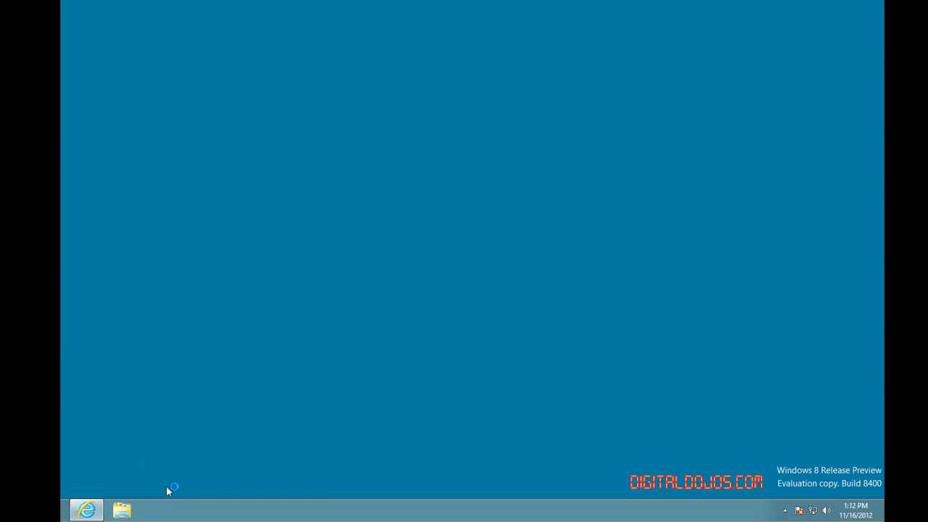
mouse_move(325, 328)
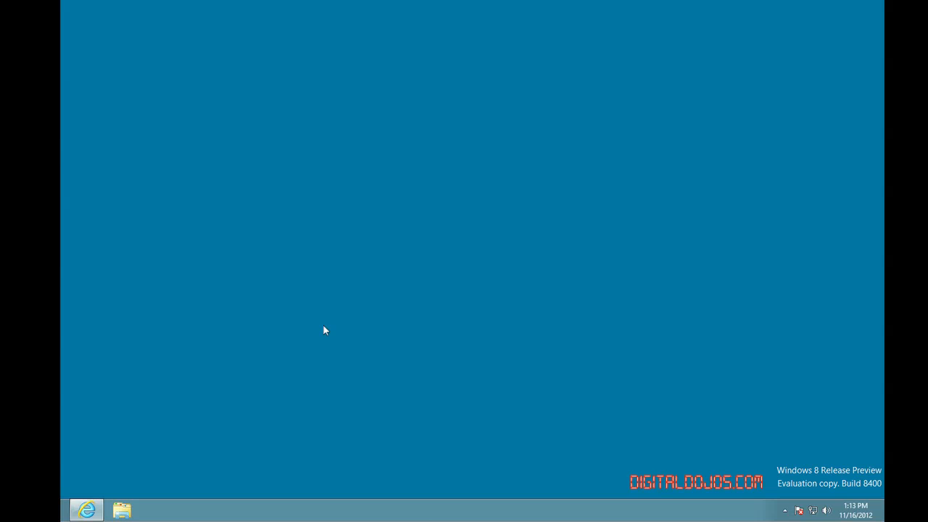
mouse_move(294, 369)
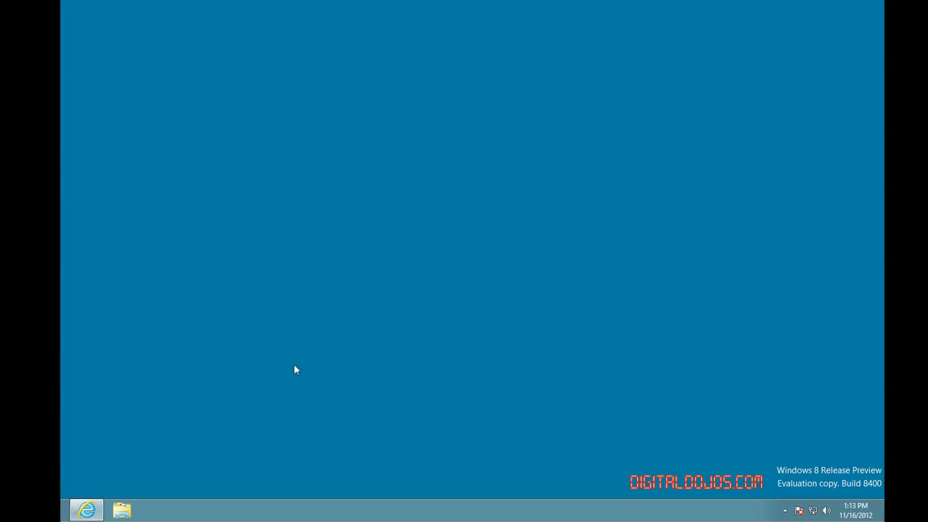
mouse_move(787, 288)
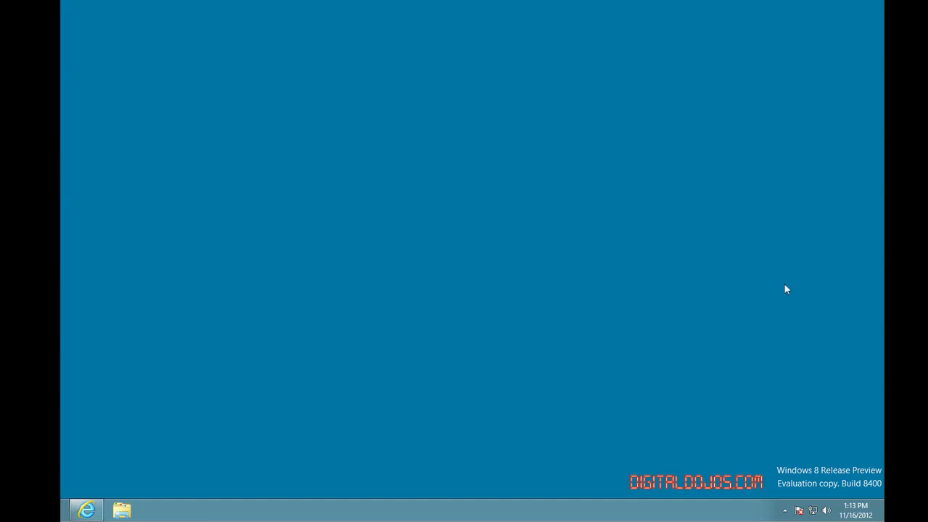
mouse_move(529, 135)
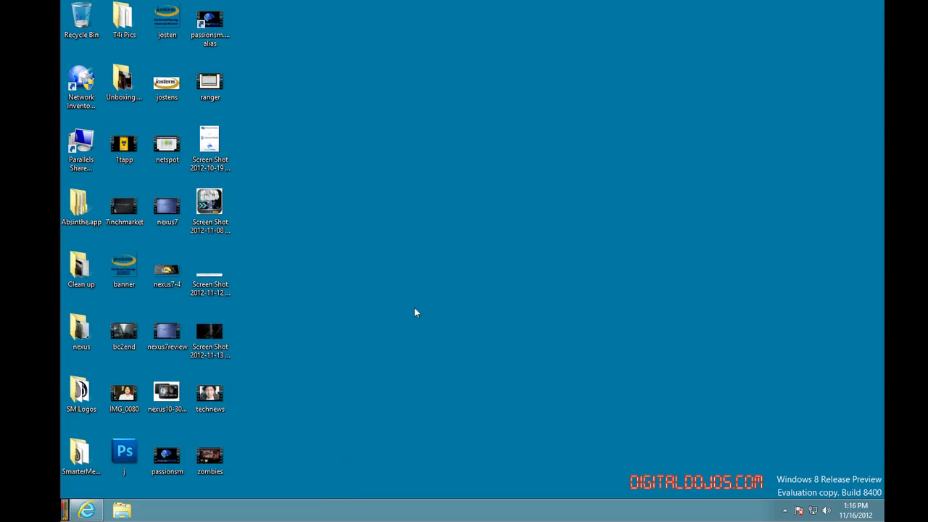
mouse_move(298, 422)
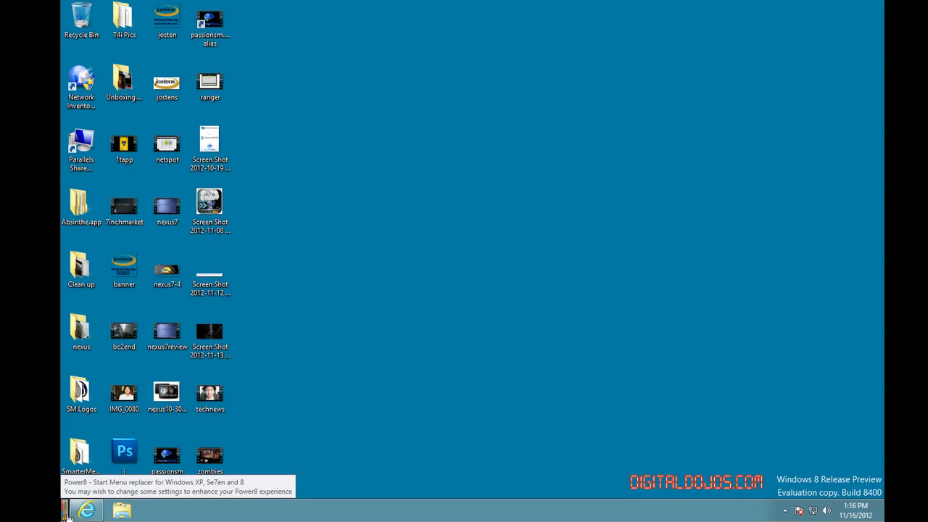
Step: Show Power8's classic Start menu with Internet Explorer, IconLover, Computer, Control Panel and Run
click(65, 510)
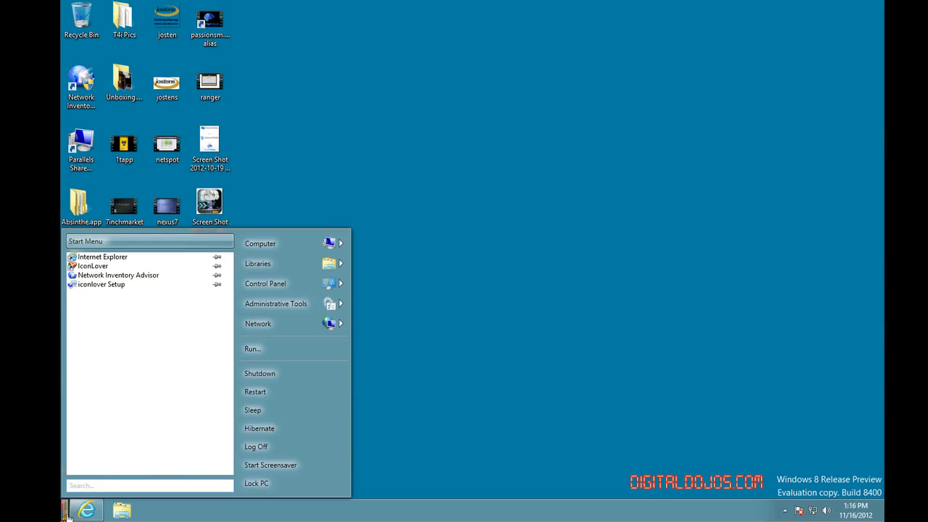
mouse_move(132, 285)
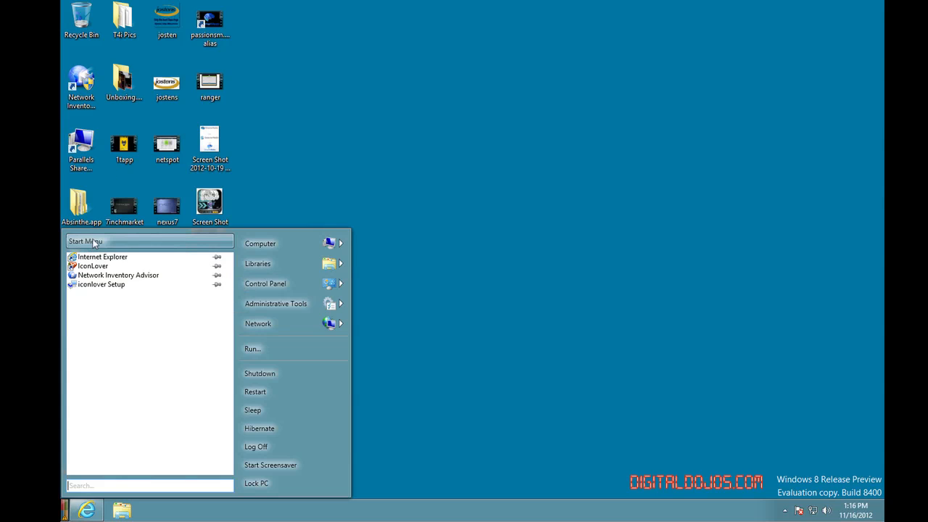
click(104, 257)
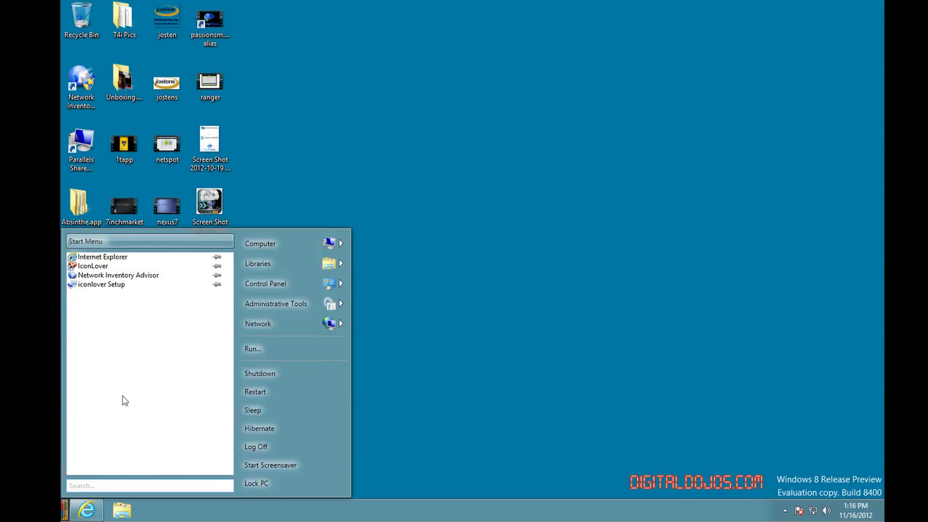
text(computer)
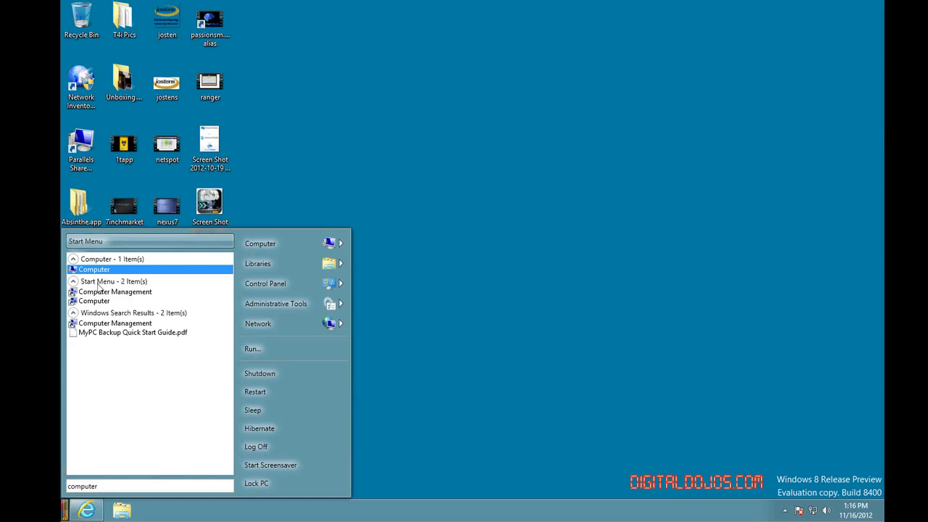
mouse_move(149, 387)
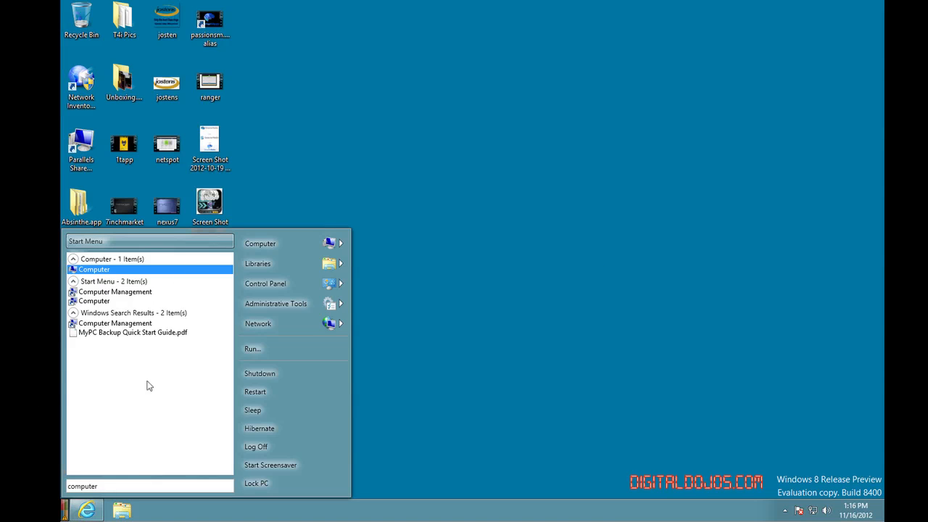
mouse_move(87, 269)
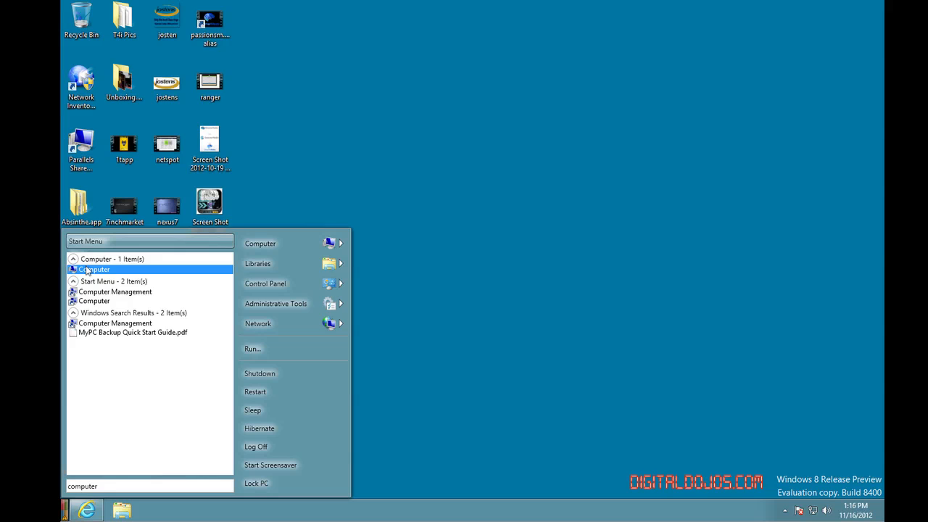
click(73, 281)
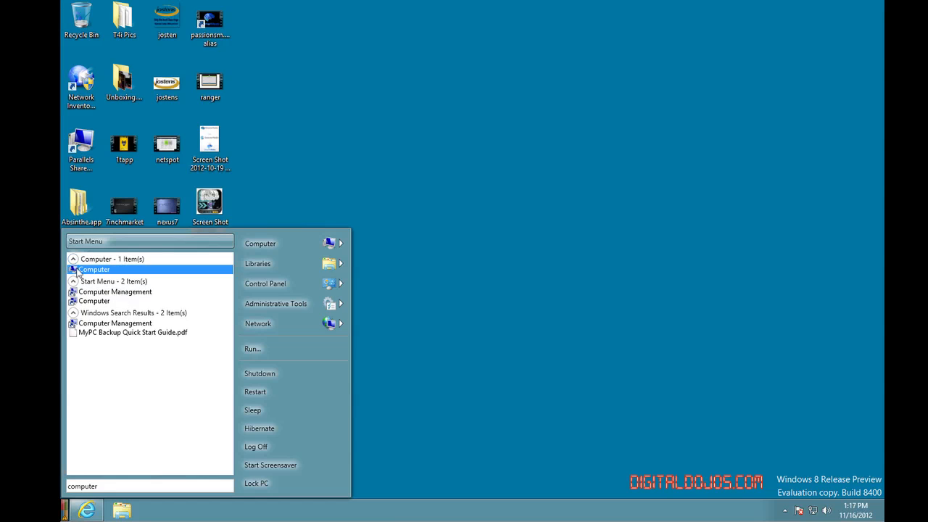
double_click(94, 269)
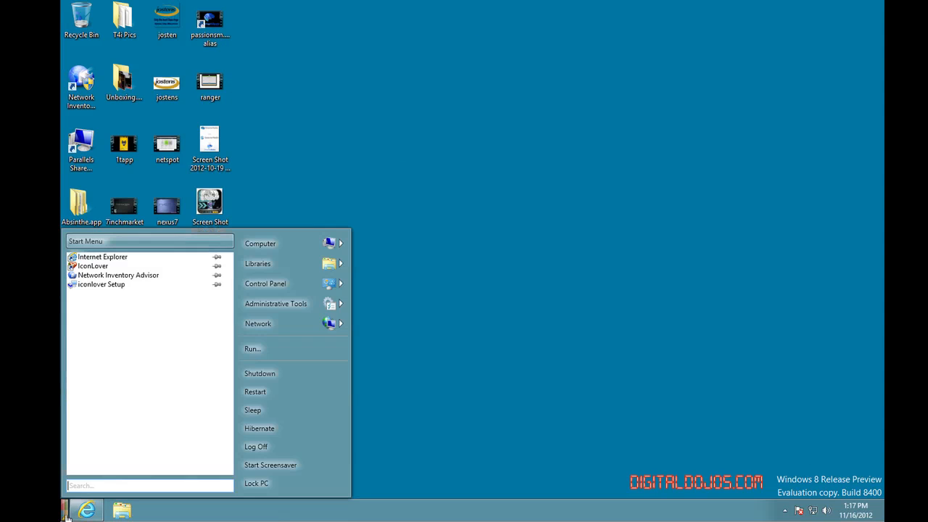
mouse_move(277, 283)
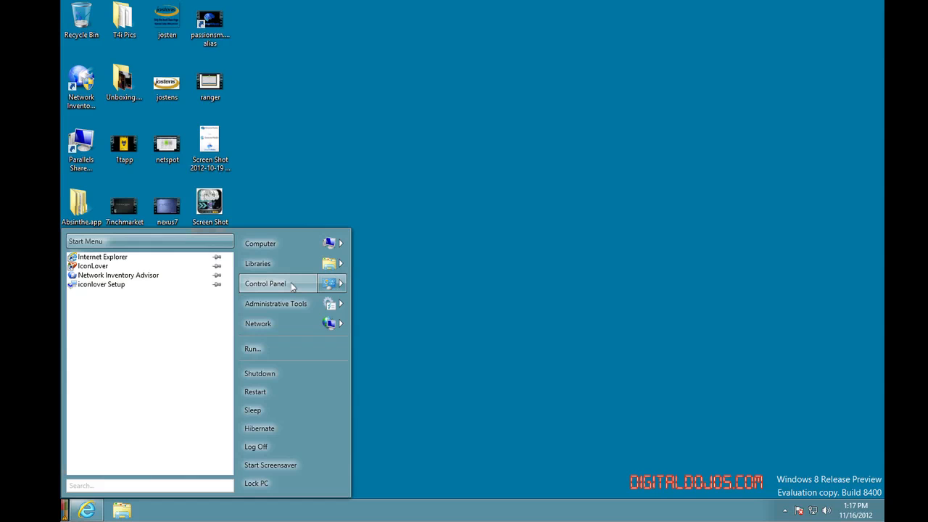
Step: Visit Control Panel from the start menu, close it, and expand its submenu in the menu
click(265, 283)
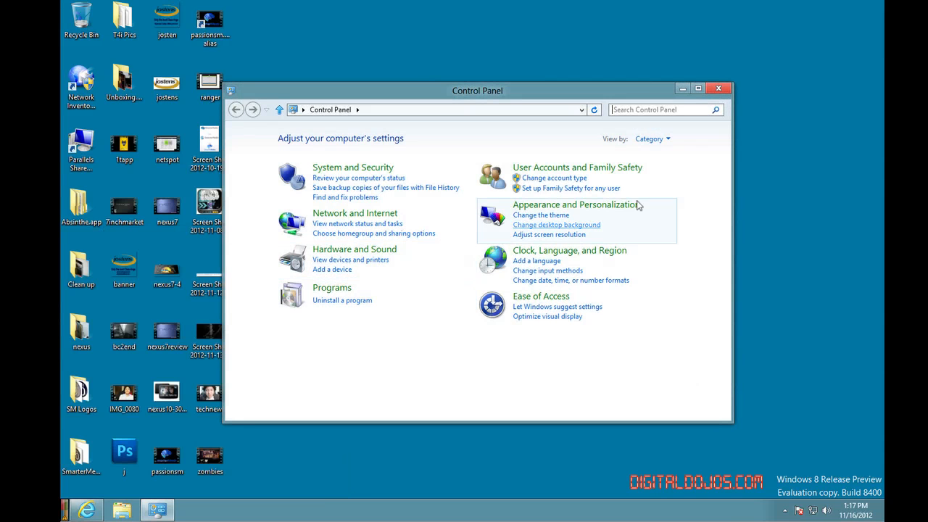
click(718, 88)
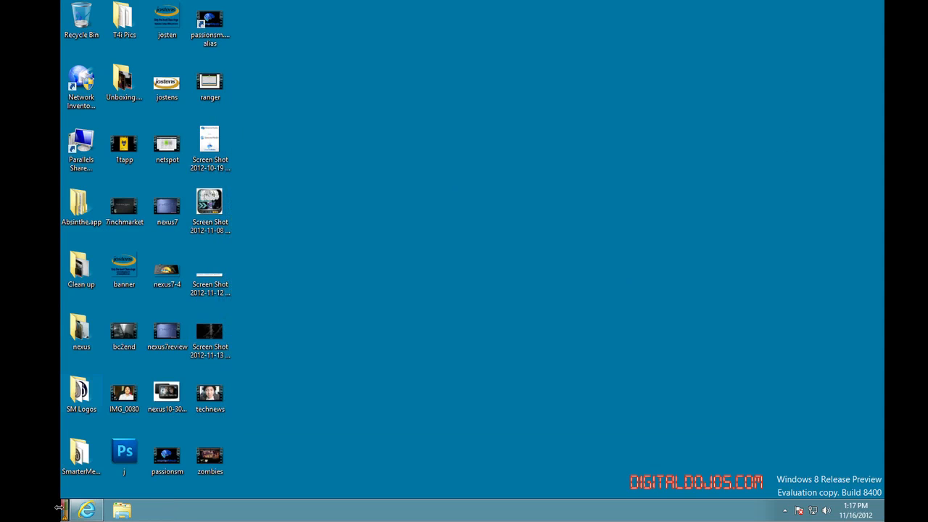
click(66, 510)
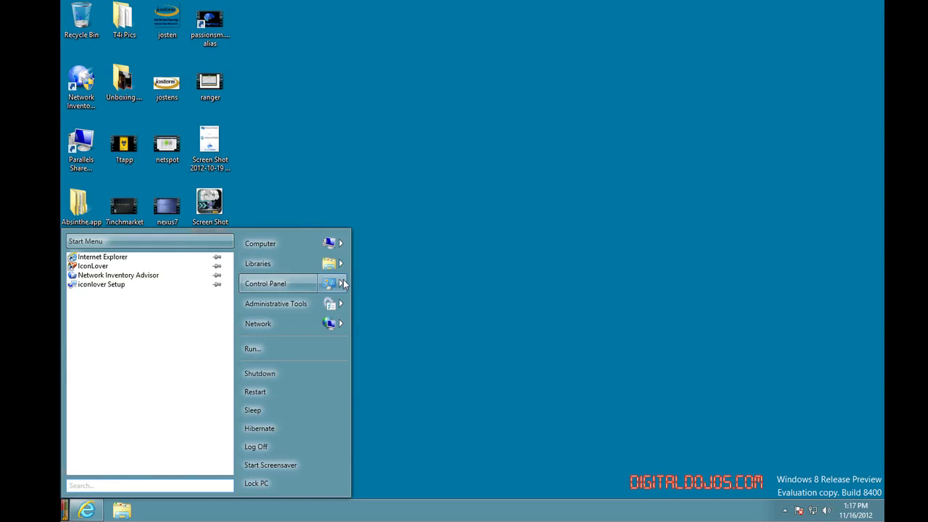
click(341, 283)
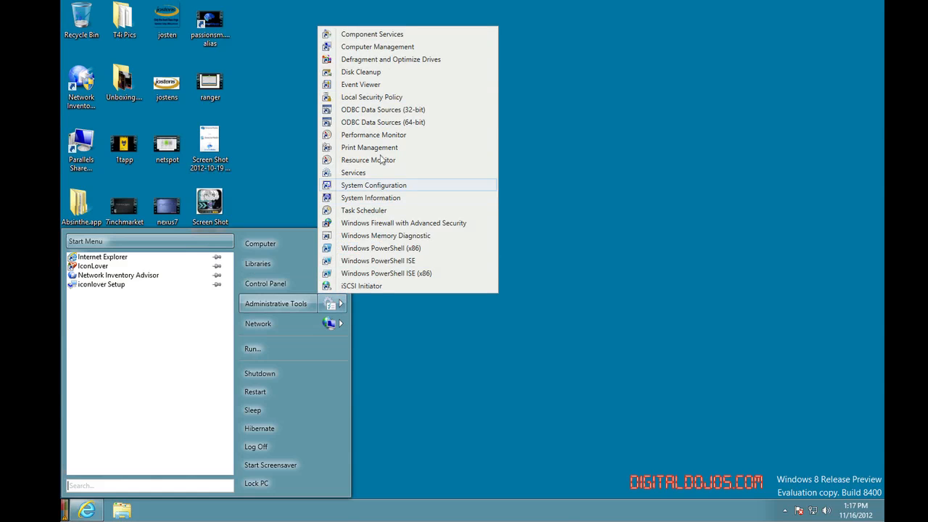
mouse_move(357, 335)
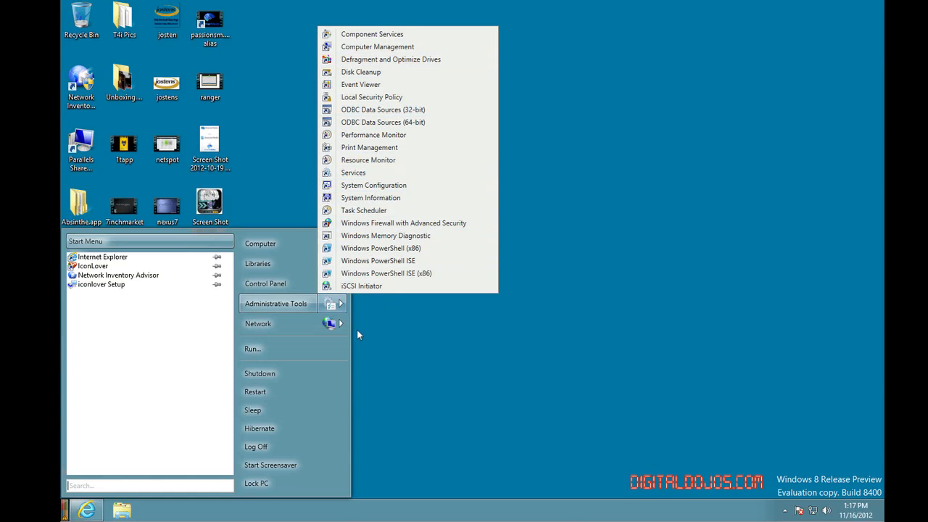
mouse_move(305, 349)
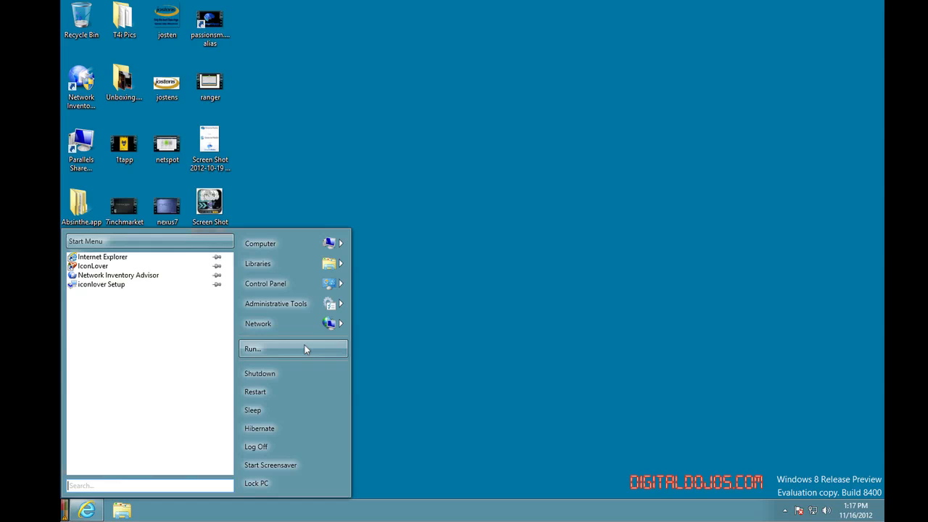
mouse_move(293, 391)
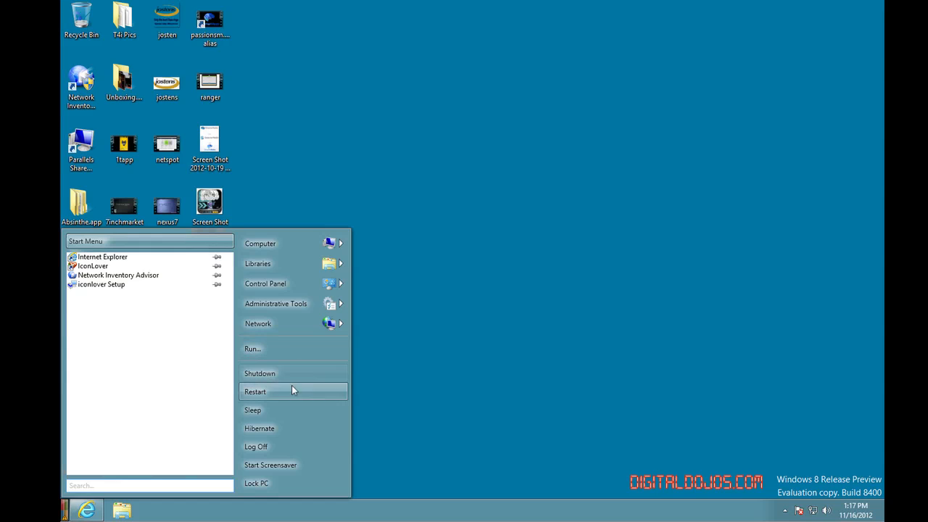
mouse_move(151, 484)
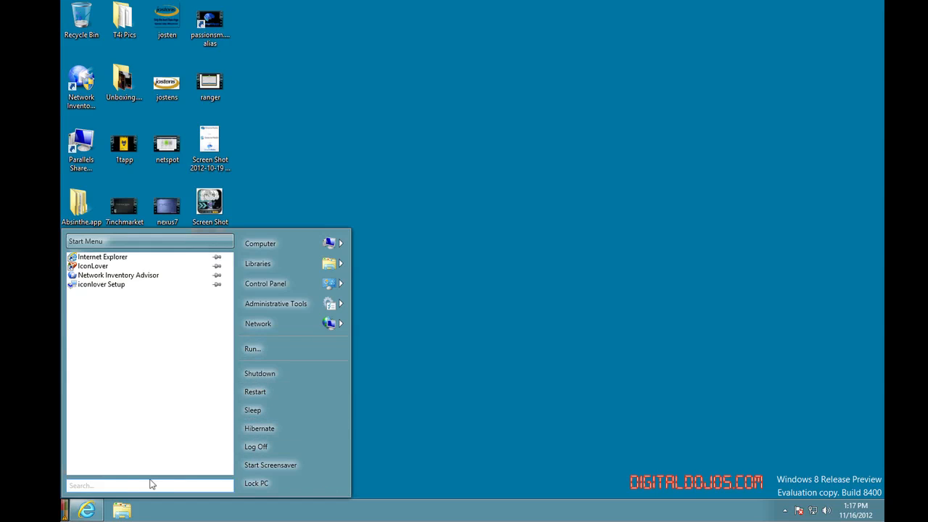
Step: Search 'power' in the menu's search box, then show Power8's tray quick options
text(power)
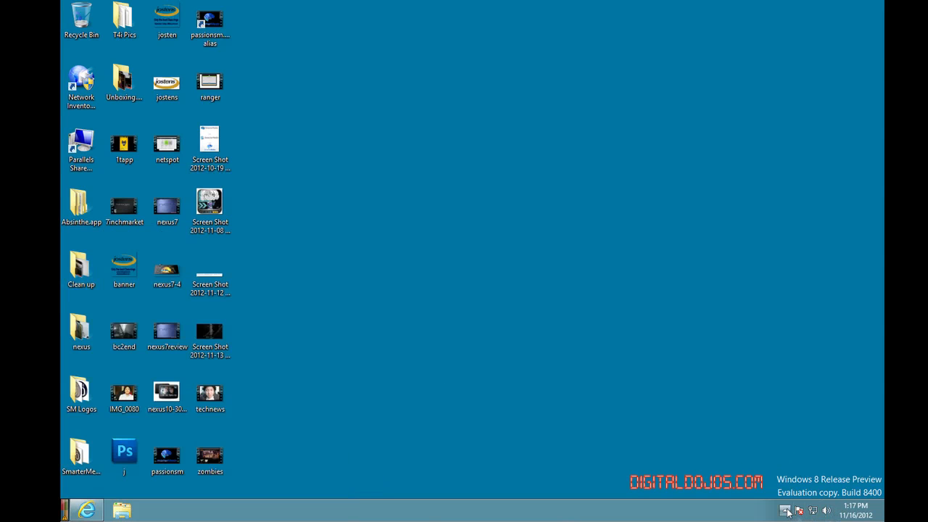
click(784, 510)
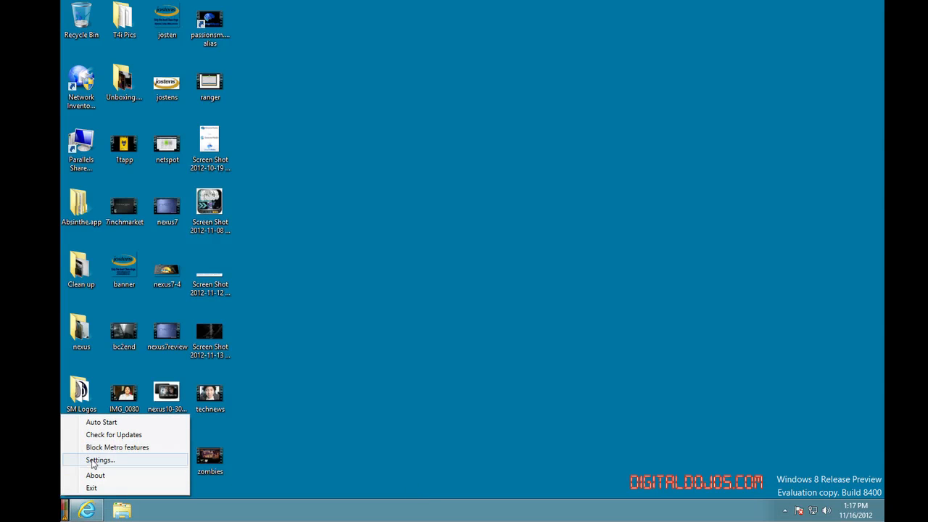
Step: Bring up the Power8 settings window from the tray menu and centre it on the desktop
click(100, 459)
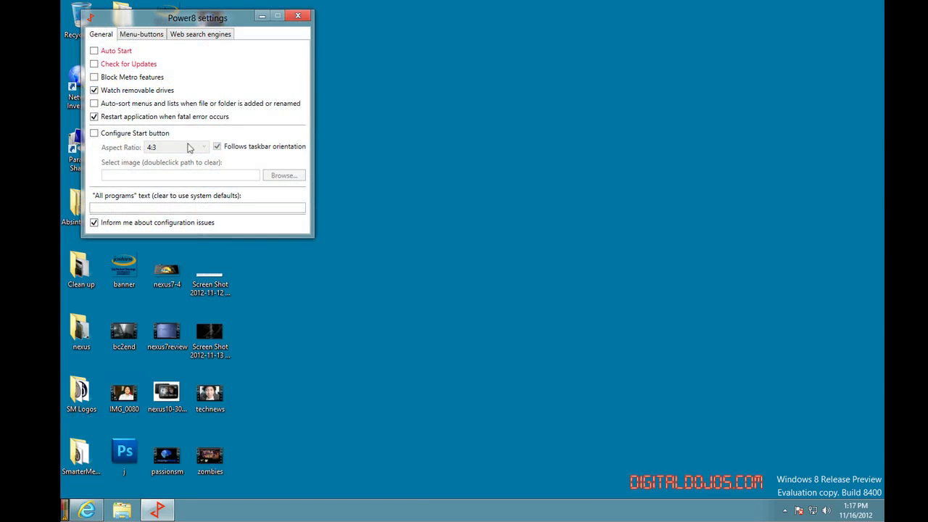
drag(197, 18, 527, 137)
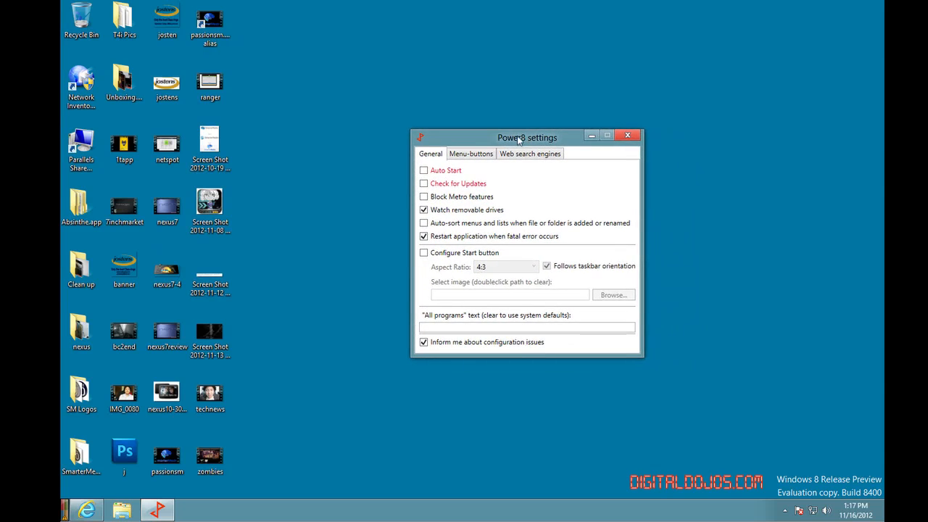
drag(527, 137, 482, 136)
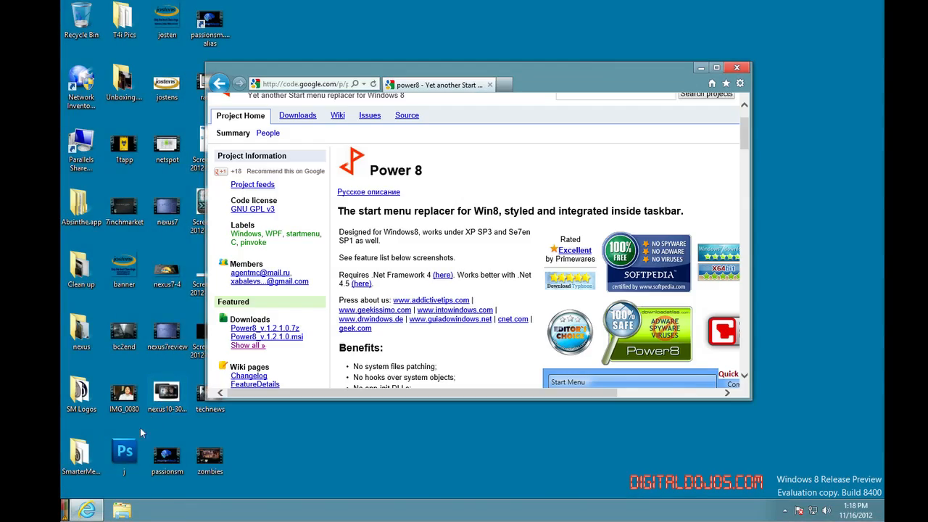
Step: Reopen Power8 settings and uncheck Block Metro features on the General tab
click(70, 509)
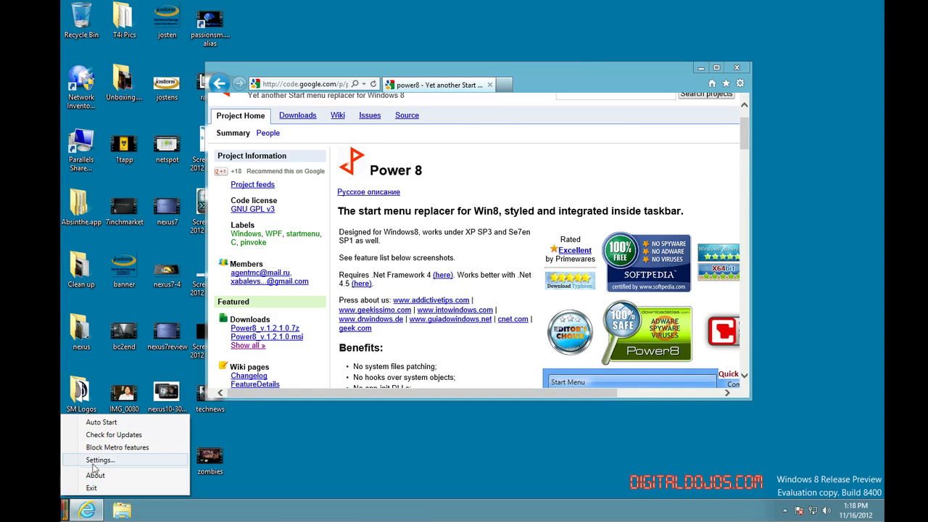
click(100, 460)
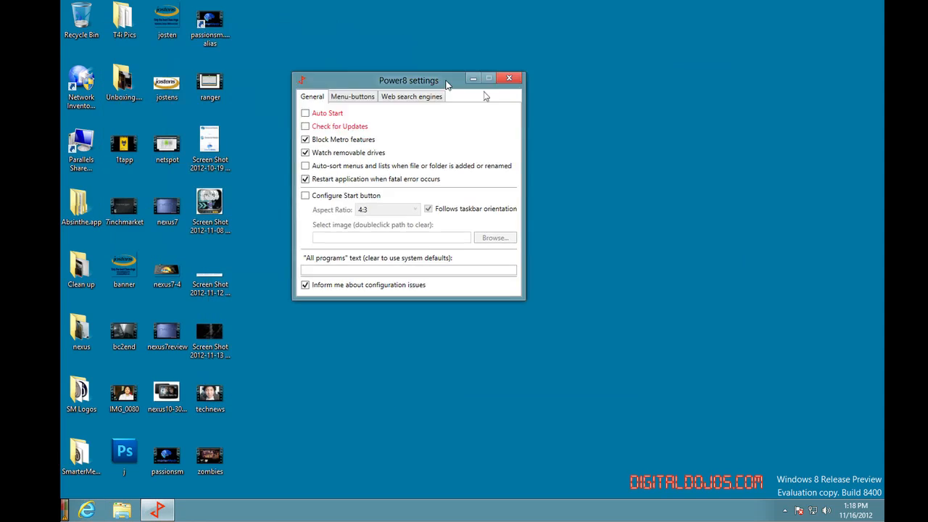
drag(408, 80, 505, 111)
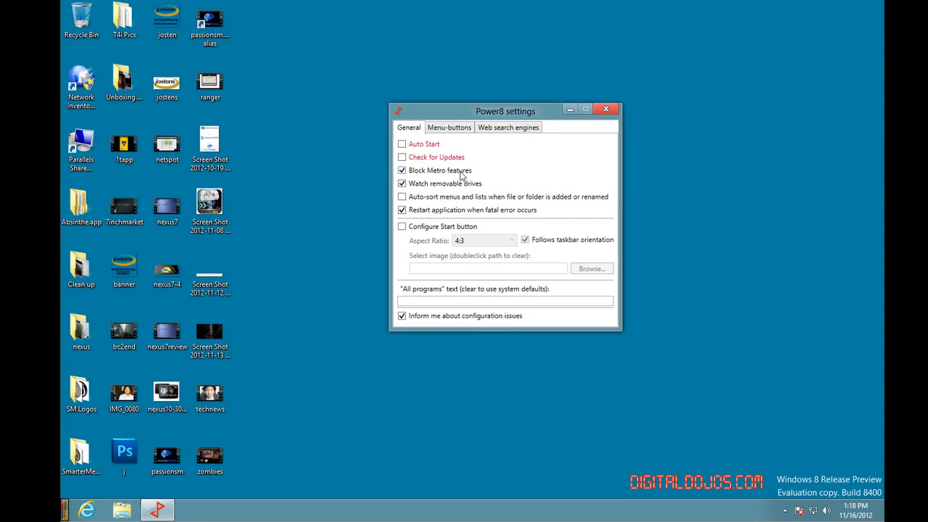
click(402, 170)
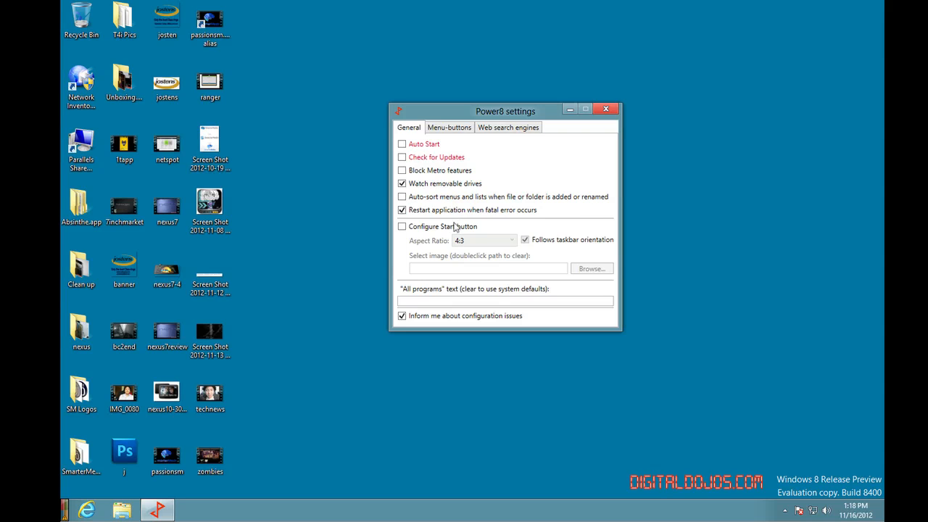
mouse_move(301, 313)
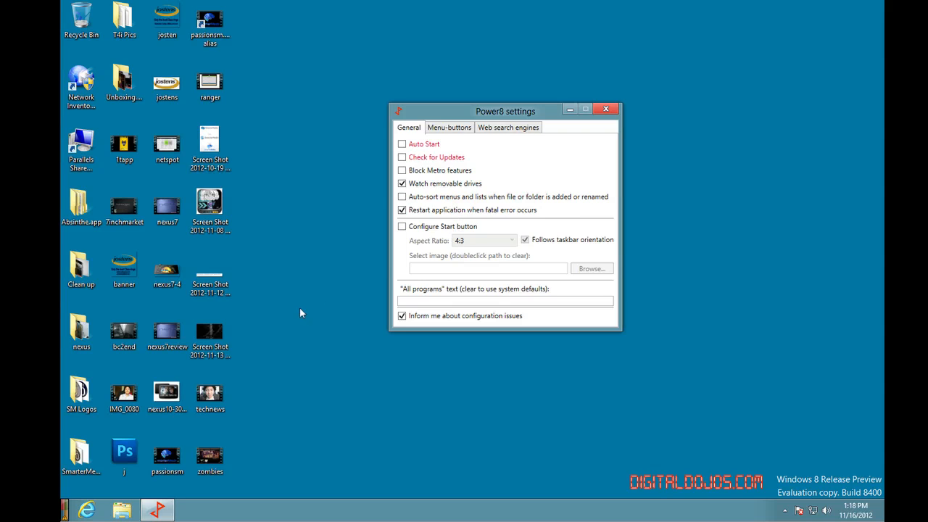
Step: Enable Configure Start button with aspect ratio Auto (by Desktop), then view the Menu-buttons page
click(402, 226)
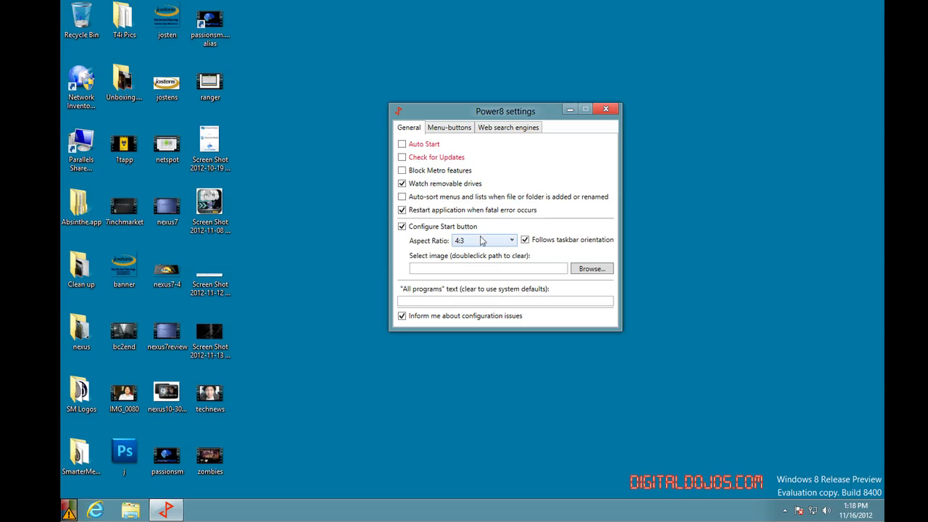
click(510, 240)
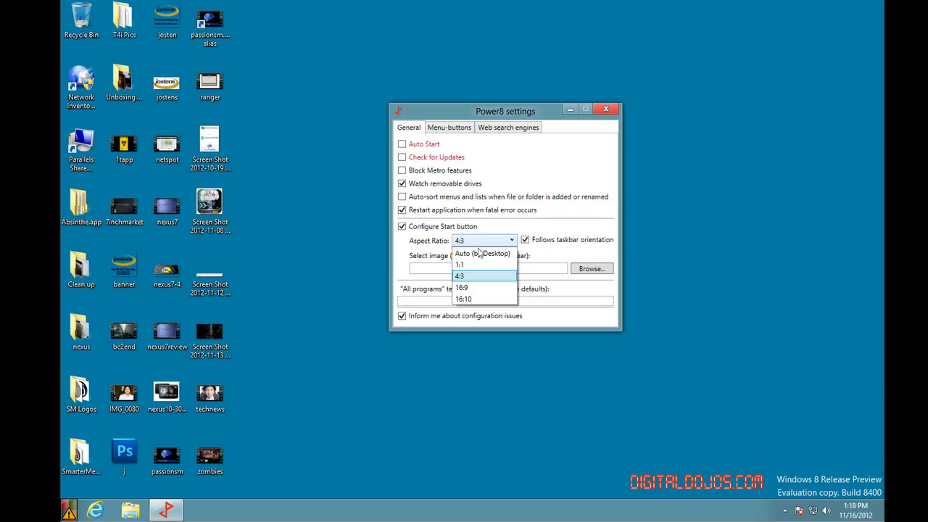
click(459, 276)
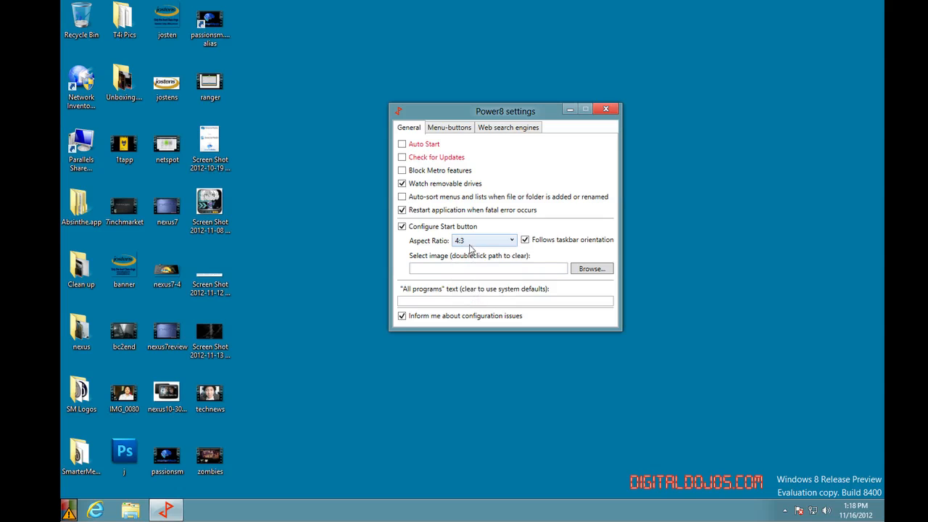
click(511, 240)
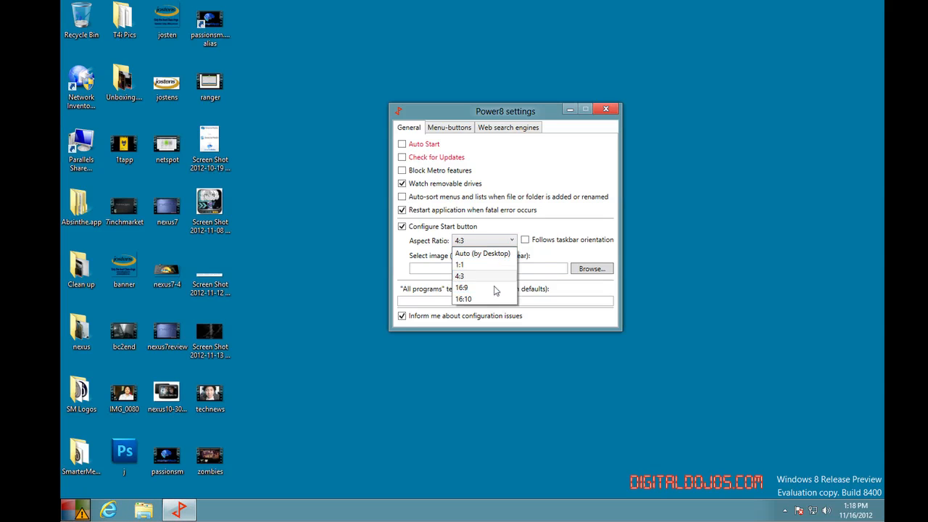
click(482, 253)
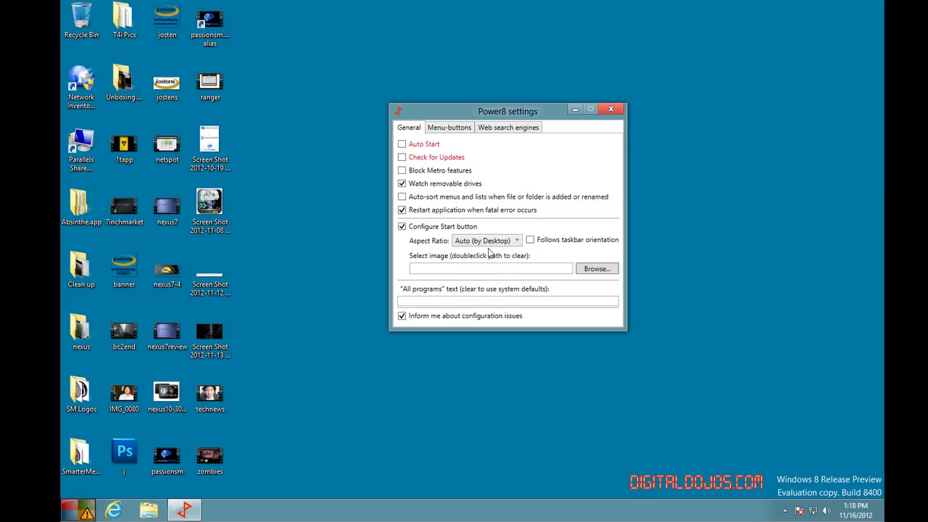
mouse_move(342, 417)
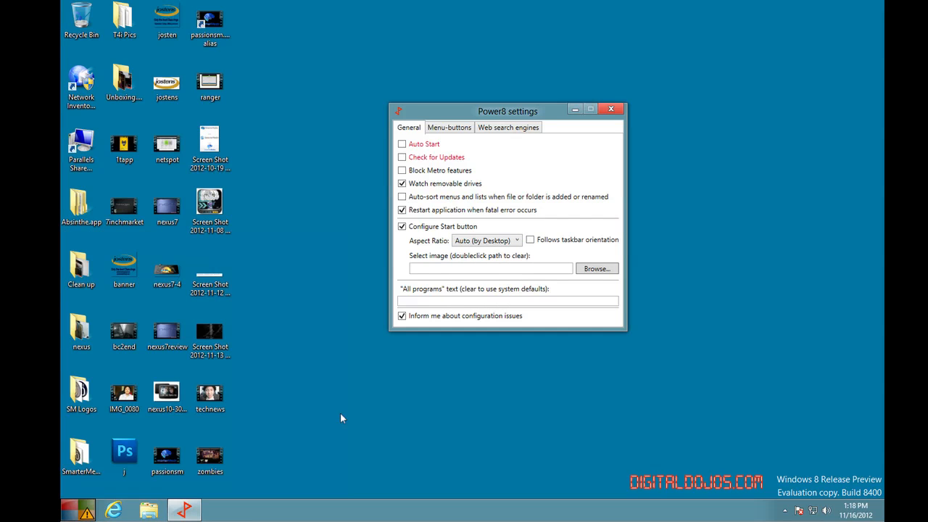
click(491, 268)
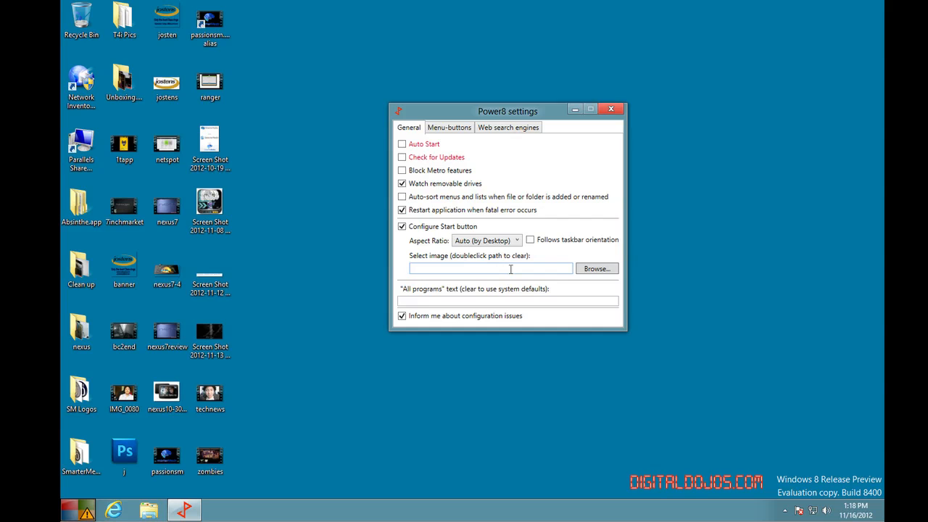
click(449, 127)
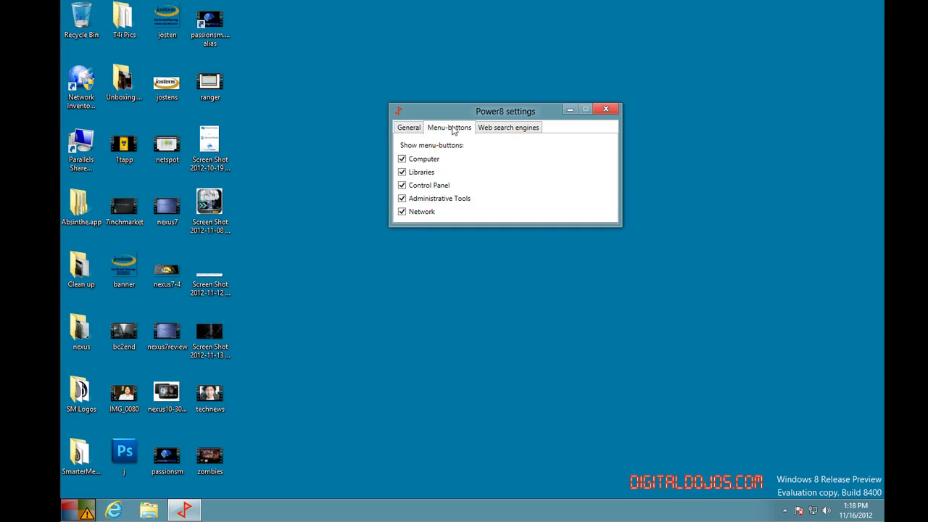
mouse_move(488, 136)
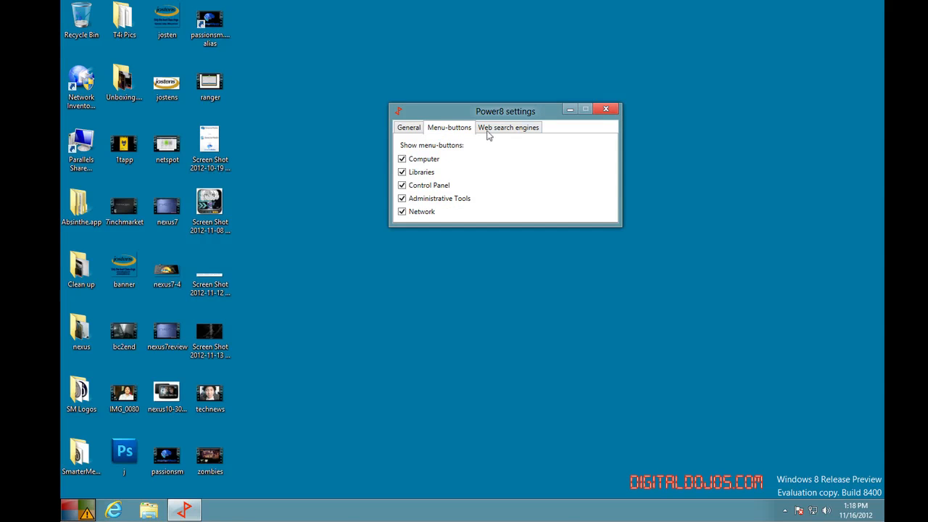
Step: Select the g (google.com) entry under Web search engines, then close the settings window
click(508, 127)
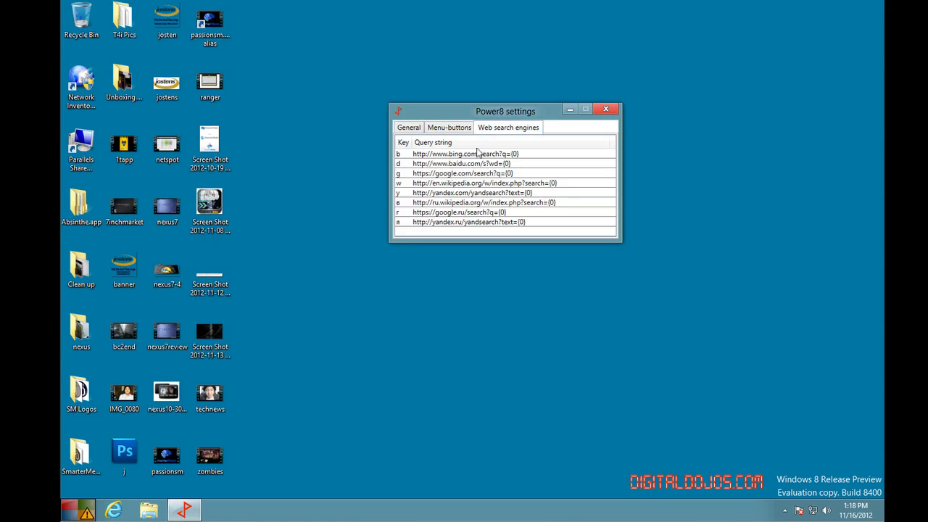
click(464, 173)
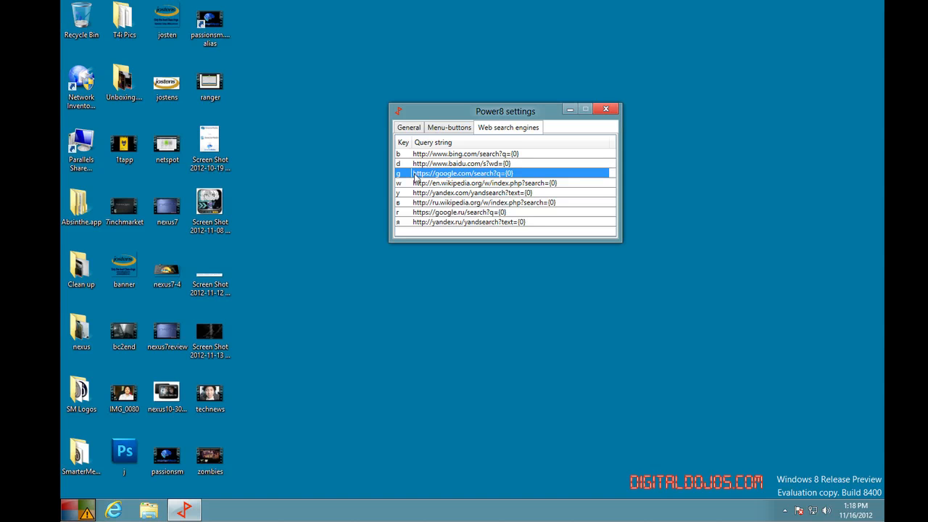
click(606, 109)
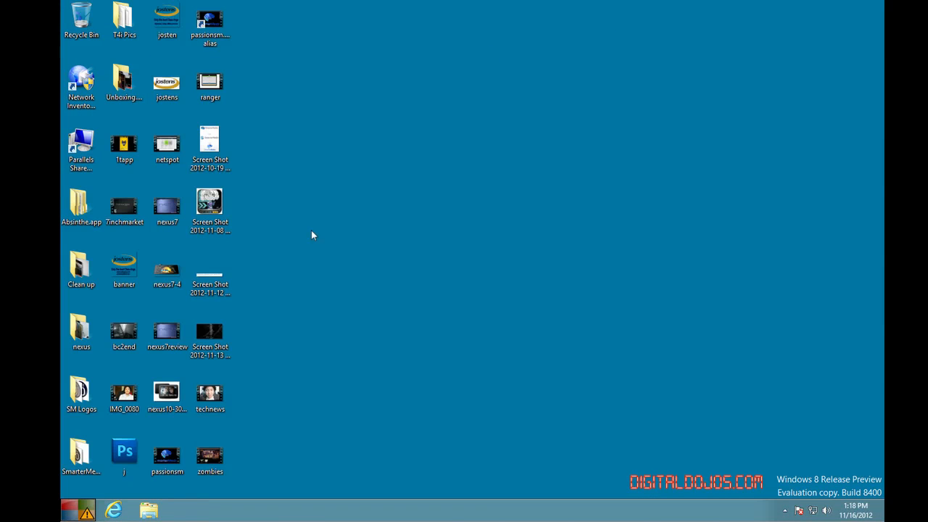
click(78, 509)
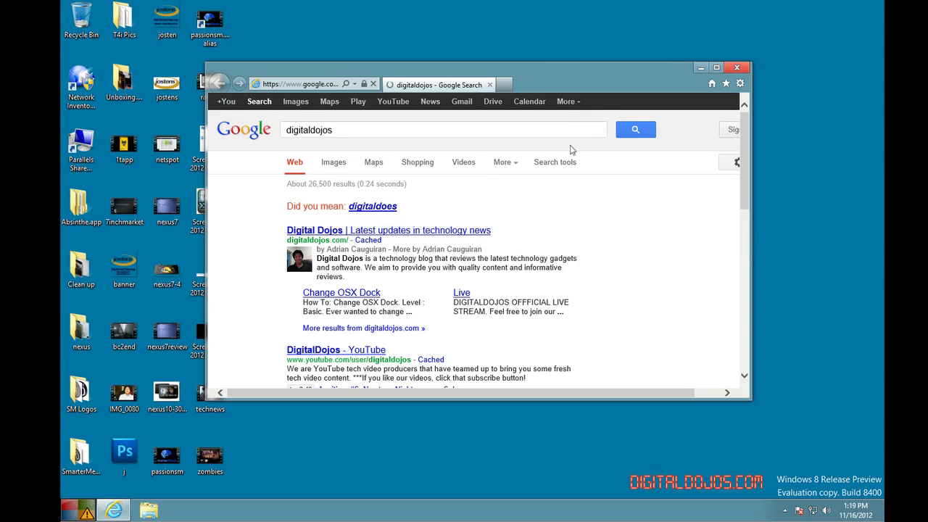
mouse_move(341, 292)
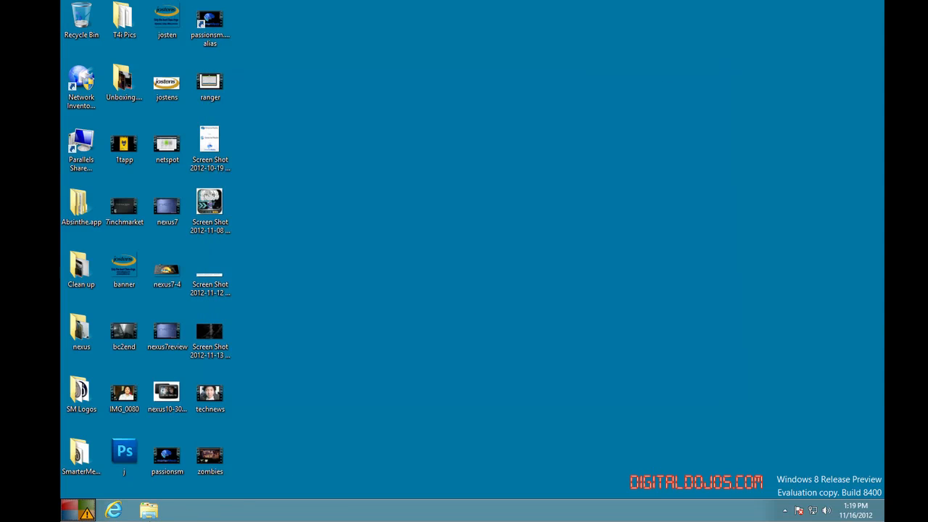
Step: Bring up Power8's classic Start menu from the taskbar button
click(78, 510)
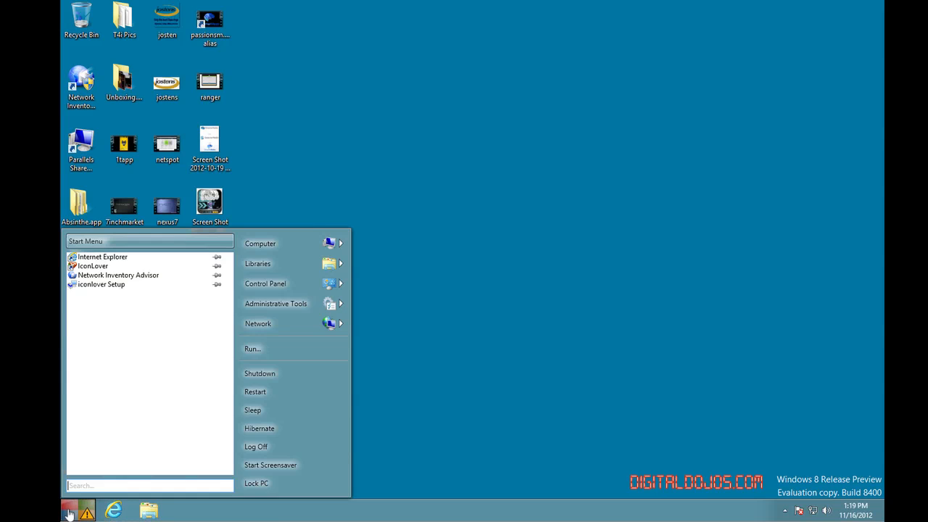
mouse_move(100, 465)
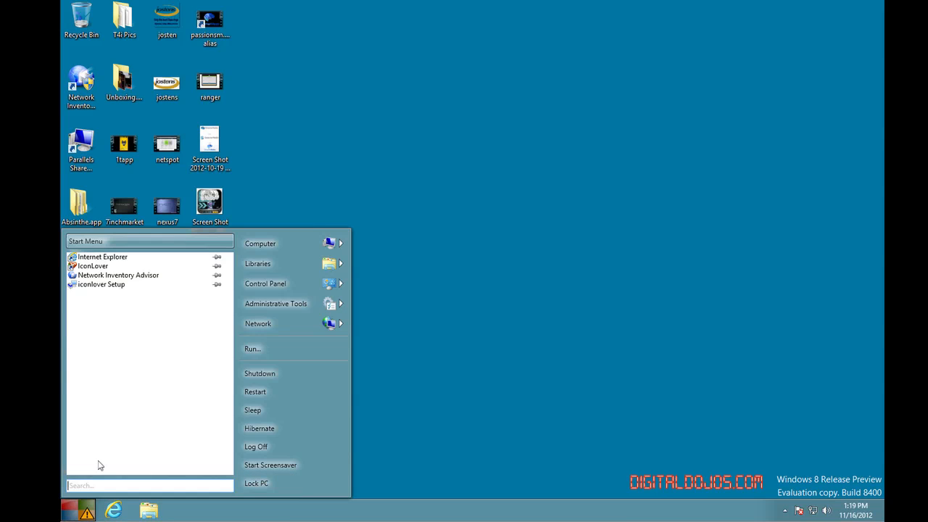